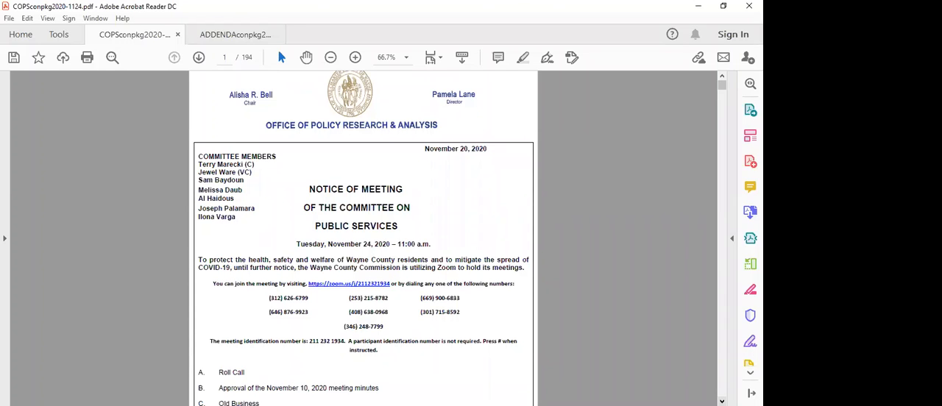
# Scroll down past the meeting notice to page 2, showing communication items 1 and 2.
pyautogui.scroll(-3)
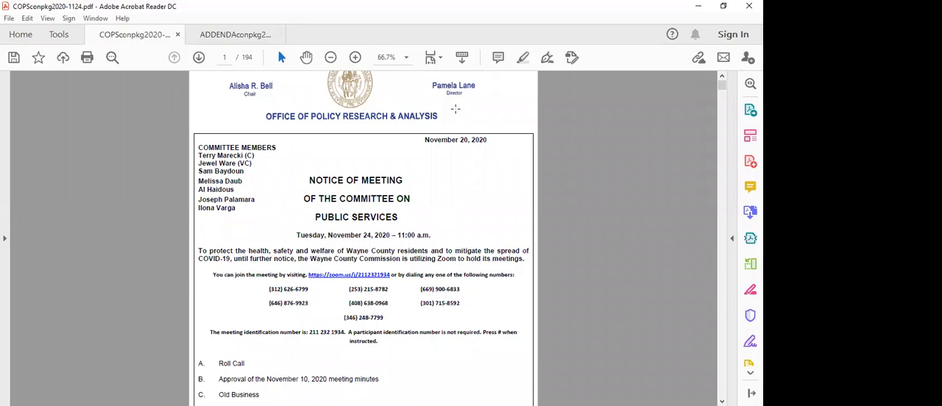
pyautogui.moveTo(546, 339)
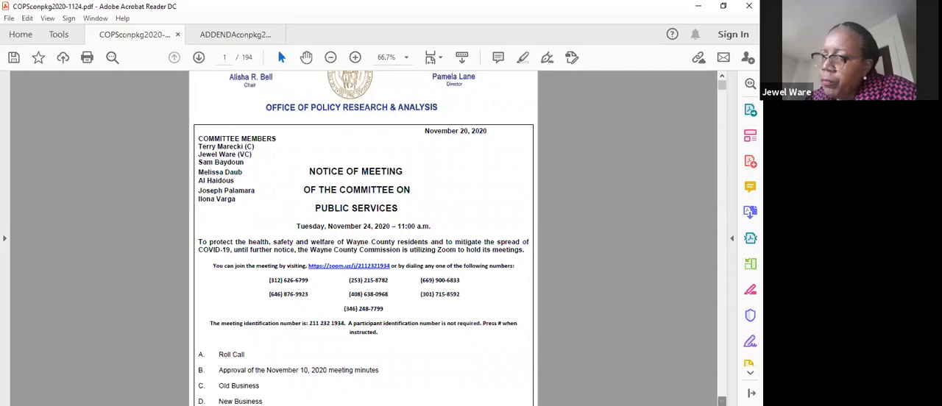
pyautogui.scroll(-3)
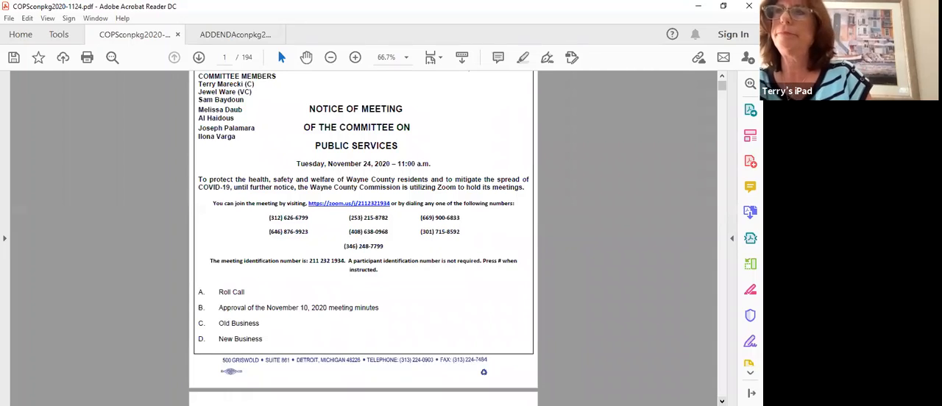
pyautogui.scroll(-3)
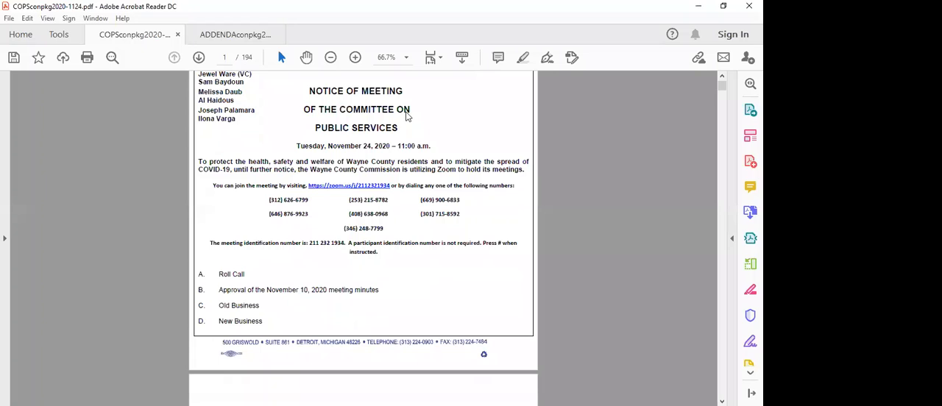
pyautogui.moveTo(403, 90)
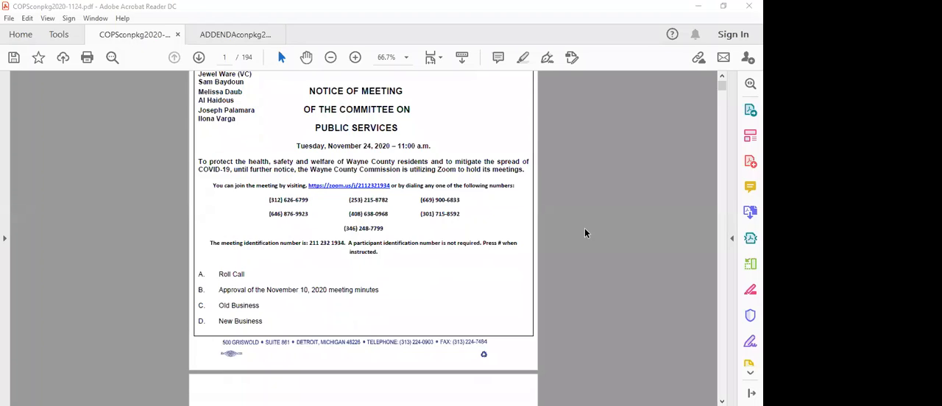
pyautogui.moveTo(616, 299)
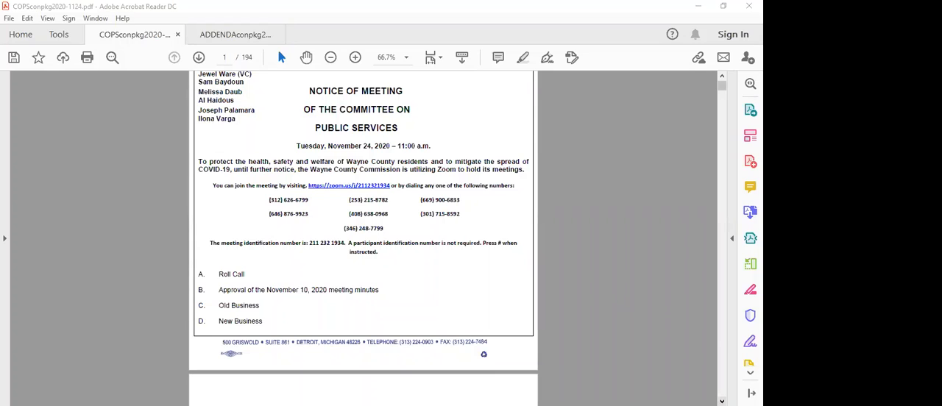
pyautogui.scroll(-3)
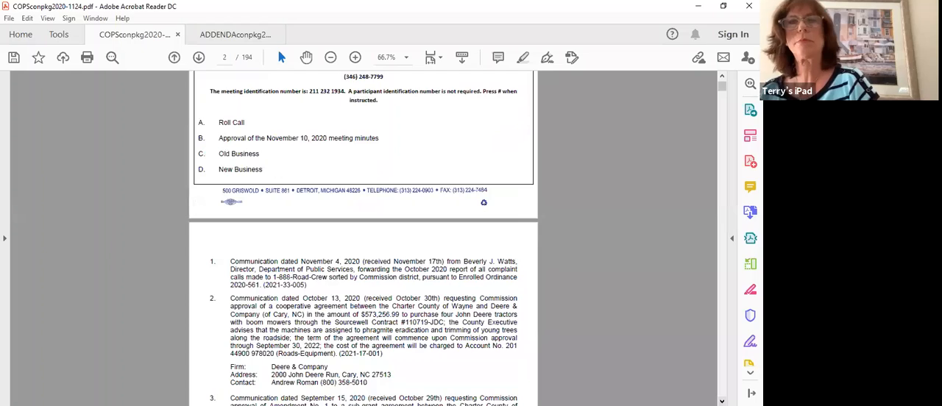
pyautogui.scroll(-3)
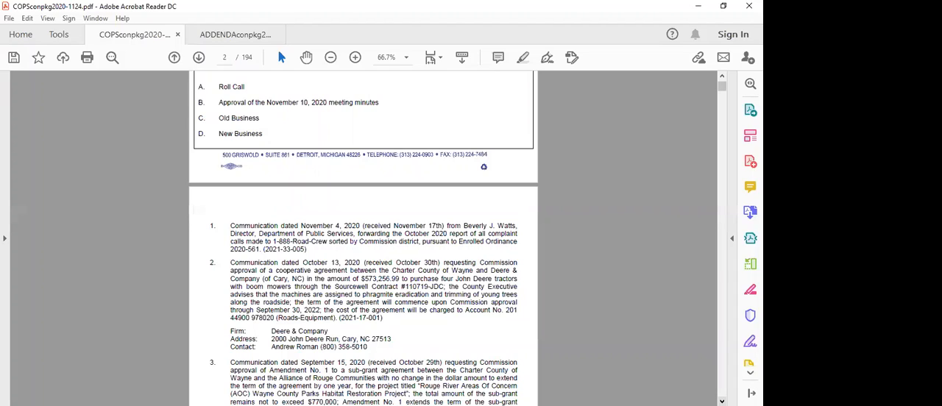
pyautogui.moveTo(698, 377)
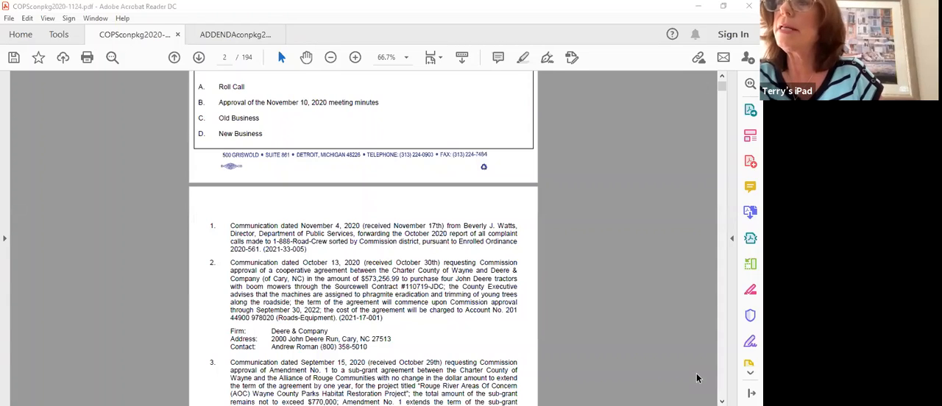
pyautogui.moveTo(437, 144)
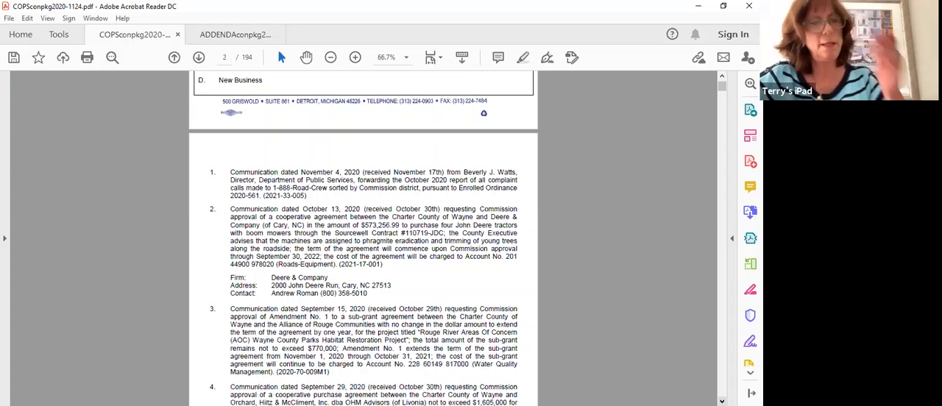
pyautogui.moveTo(410, 112)
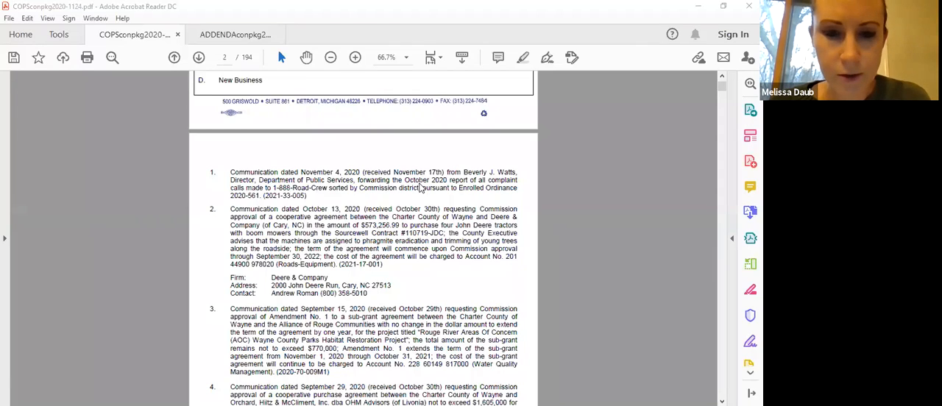
pyautogui.moveTo(455, 111)
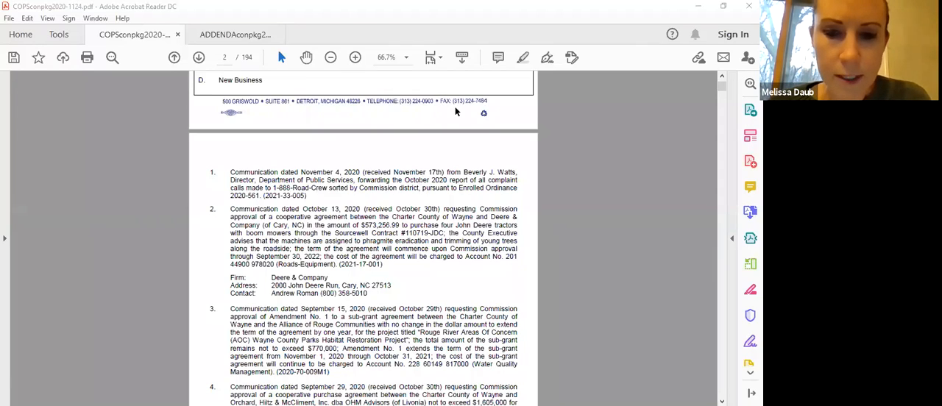
pyautogui.moveTo(598, 109)
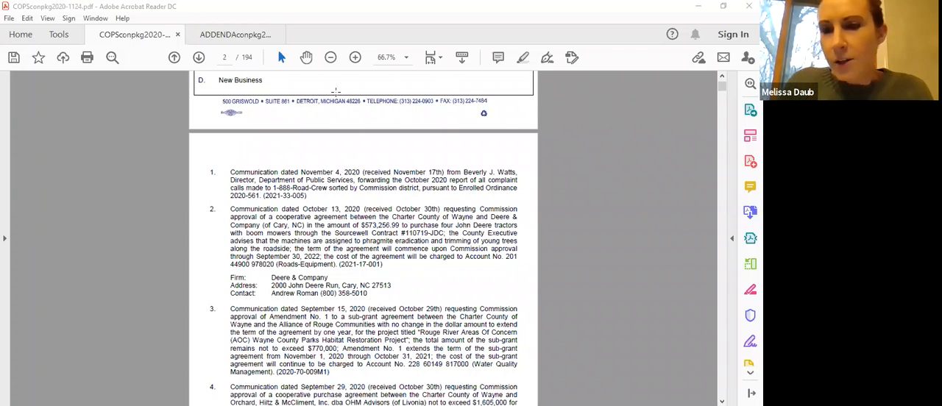
pyautogui.moveTo(538, 144)
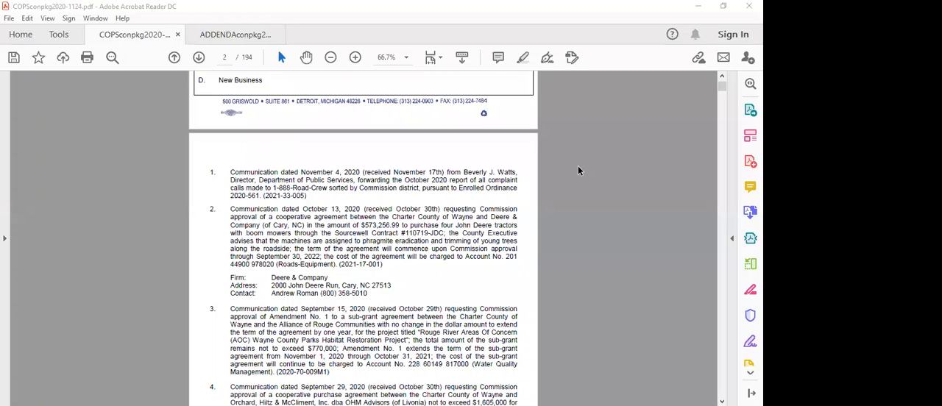
pyautogui.moveTo(430, 36)
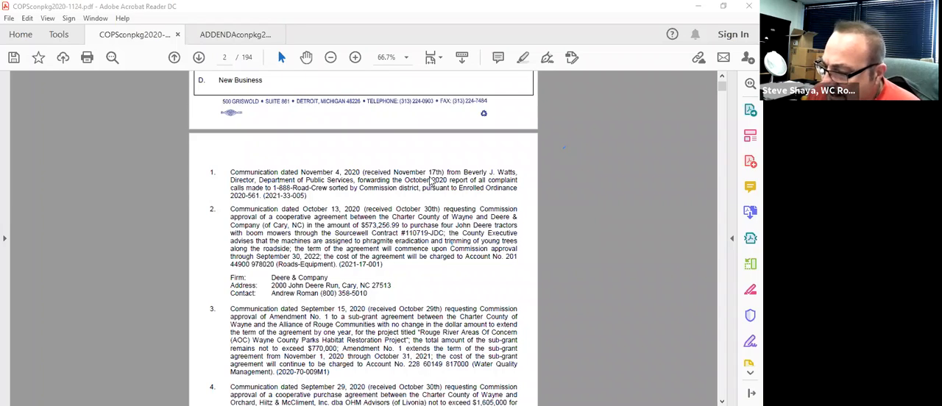
pyautogui.moveTo(574, 121)
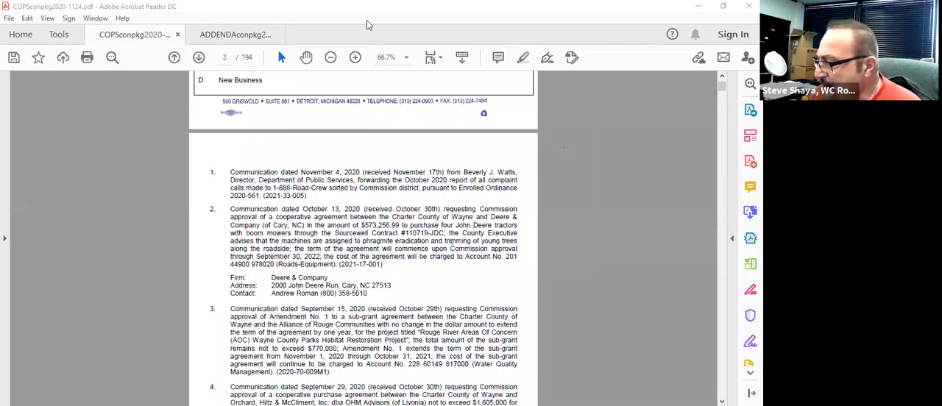
pyautogui.moveTo(370, 80)
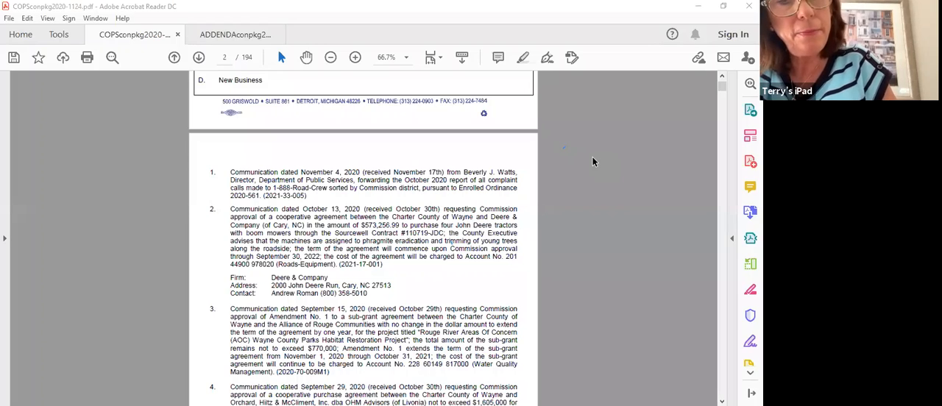
pyautogui.moveTo(550, 131)
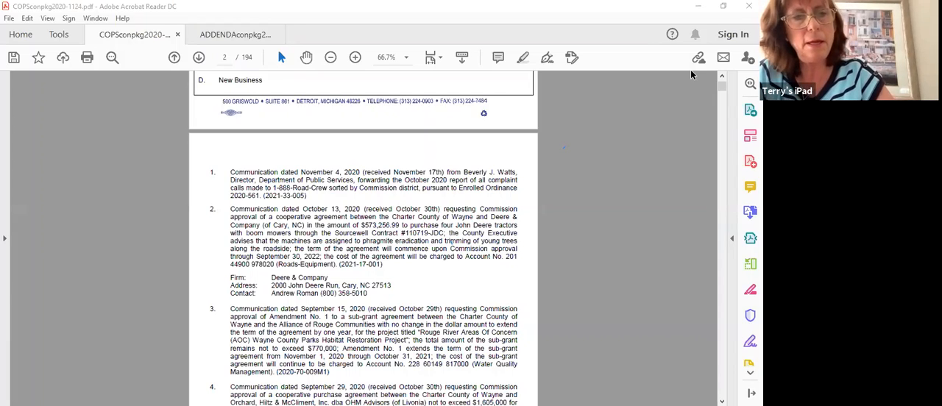
pyautogui.moveTo(474, 84)
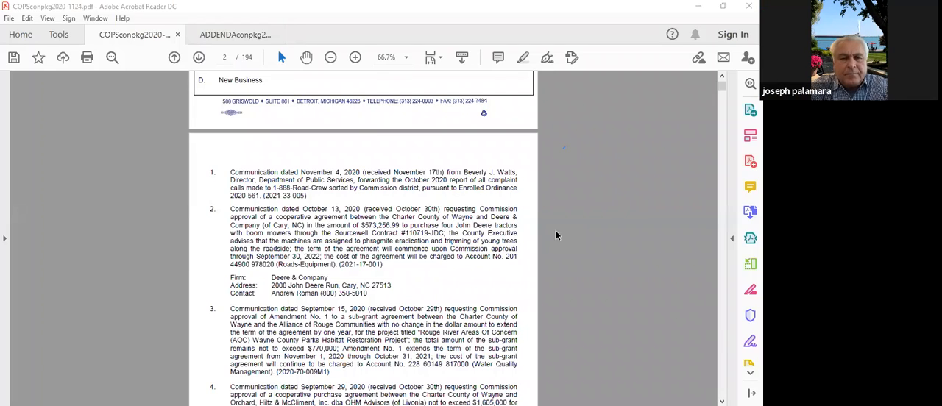
pyautogui.moveTo(503, 188)
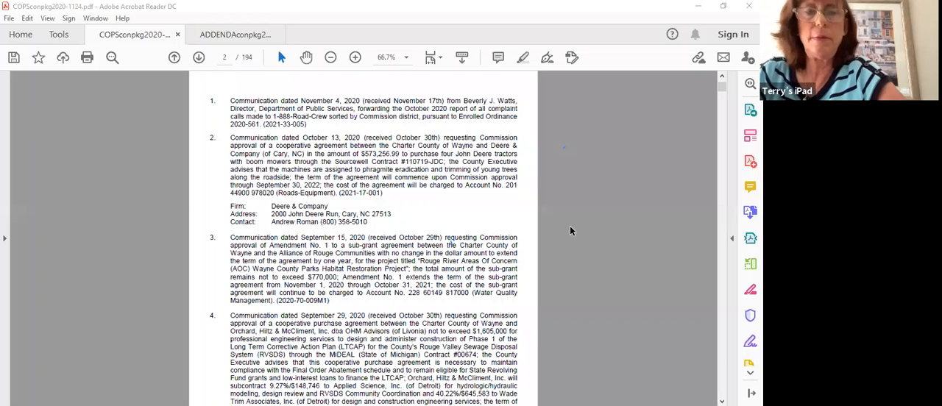
pyautogui.moveTo(580, 292)
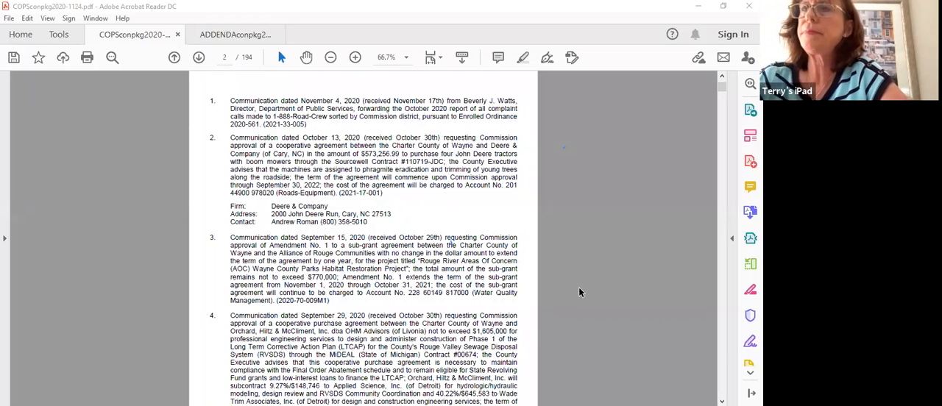
pyautogui.moveTo(580, 328)
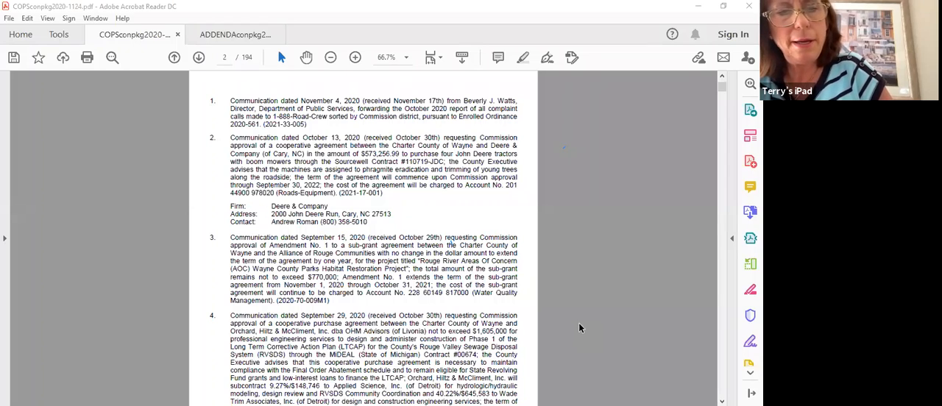
pyautogui.moveTo(614, 253)
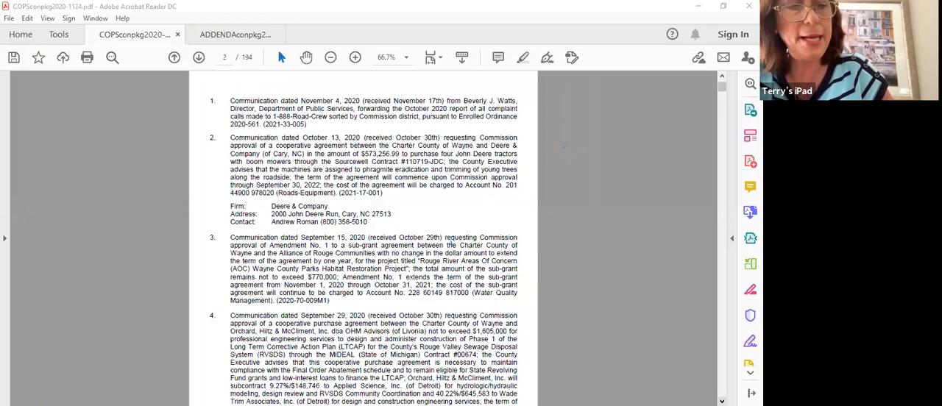
# Scroll down page 2 to show items 3 and 4 and the start of item 5.
pyautogui.scroll(-3)
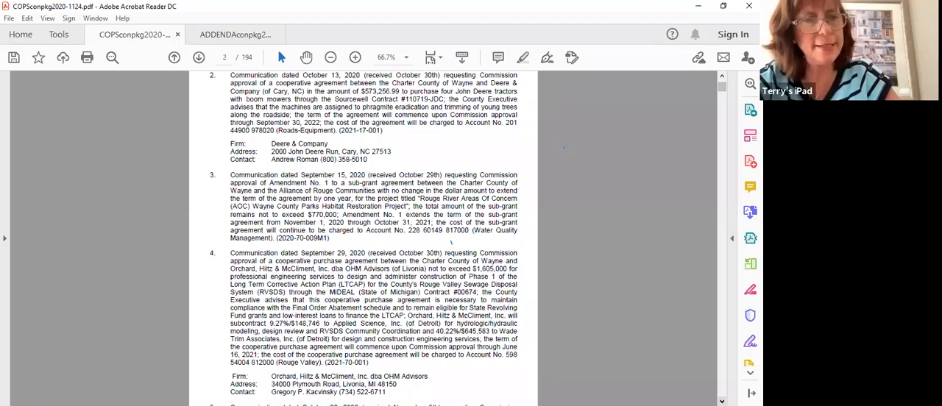
pyautogui.scroll(-3)
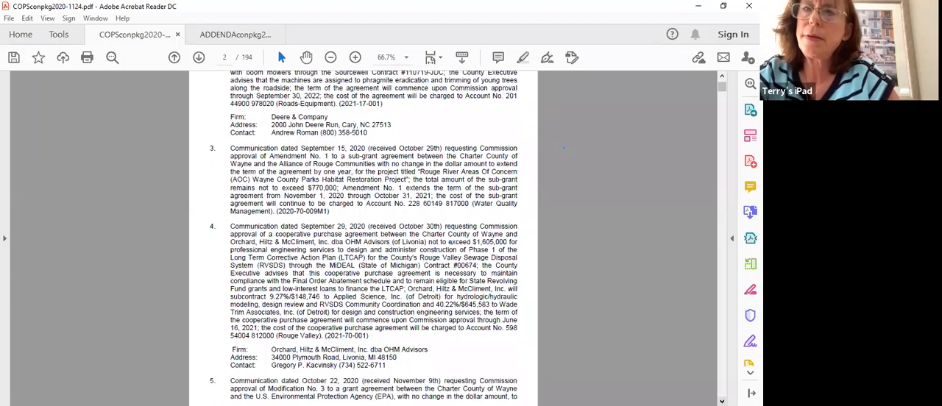
pyautogui.scroll(-3)
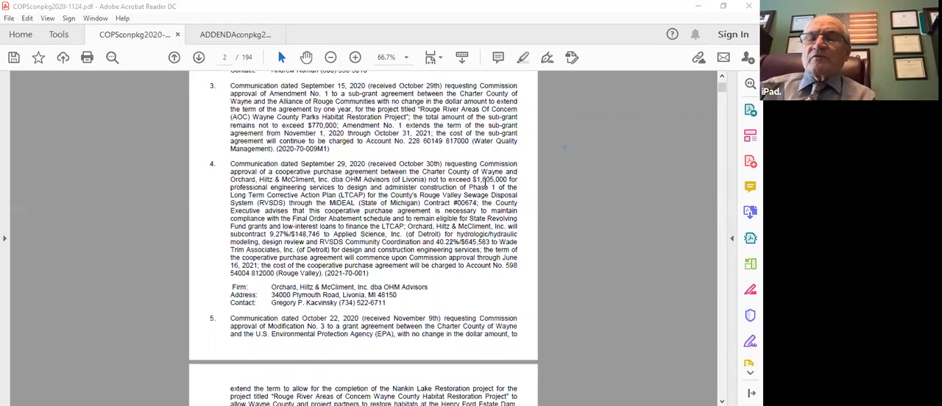
pyautogui.moveTo(533, 206)
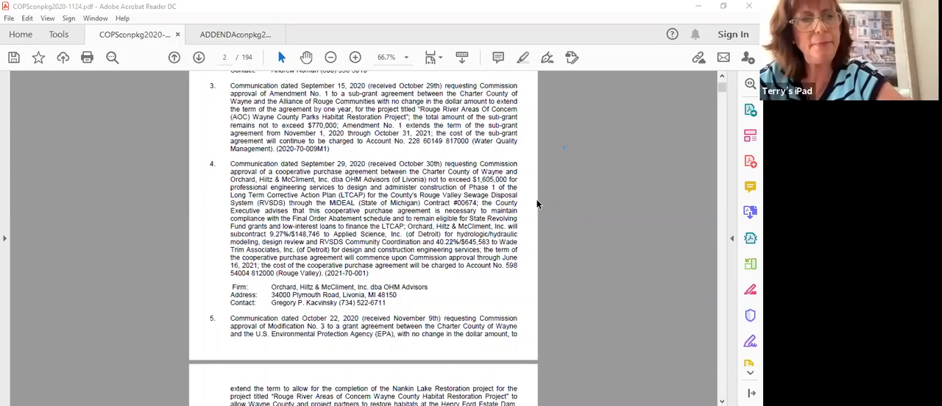
# Scroll to page 3 to reveal section F, Public Comments.
pyautogui.scroll(-3)
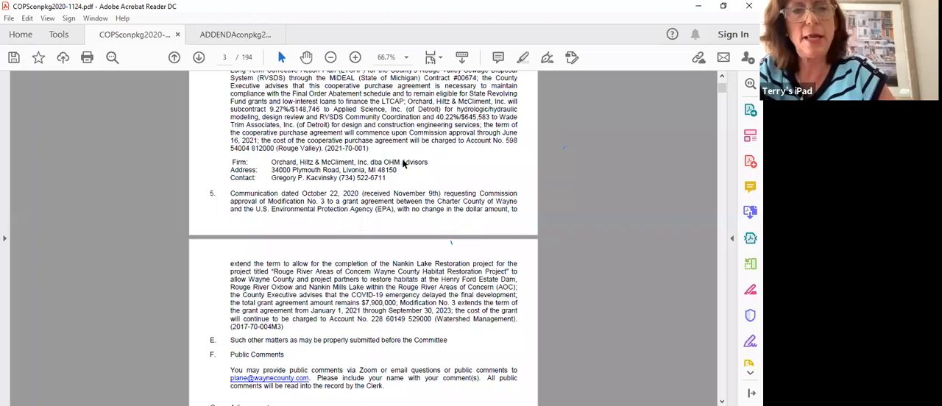
pyautogui.moveTo(555, 192)
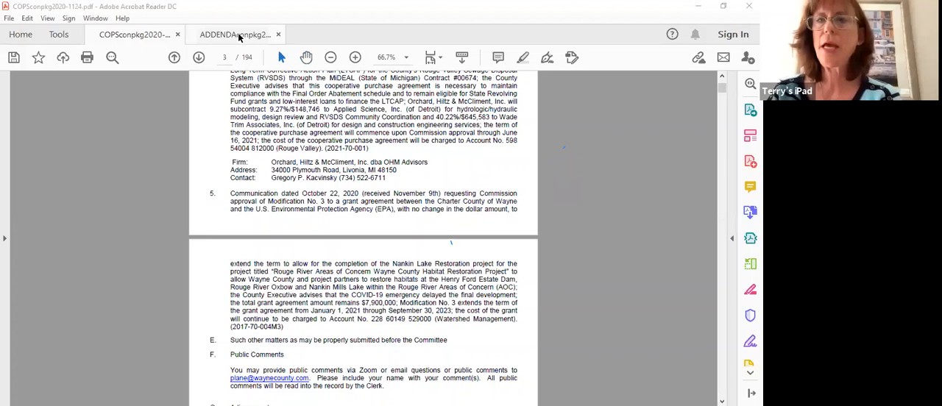
# Switch to the ADDENDAconpkg20Nov24.pdf document.
pyautogui.click(236, 34)
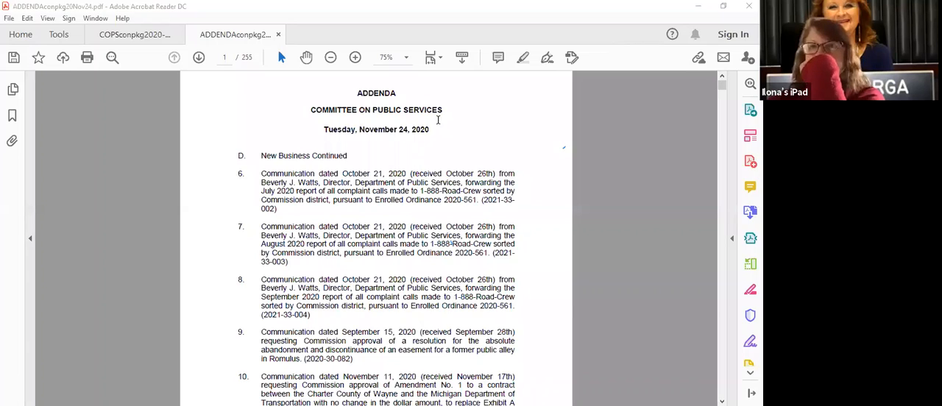
pyautogui.moveTo(574, 217)
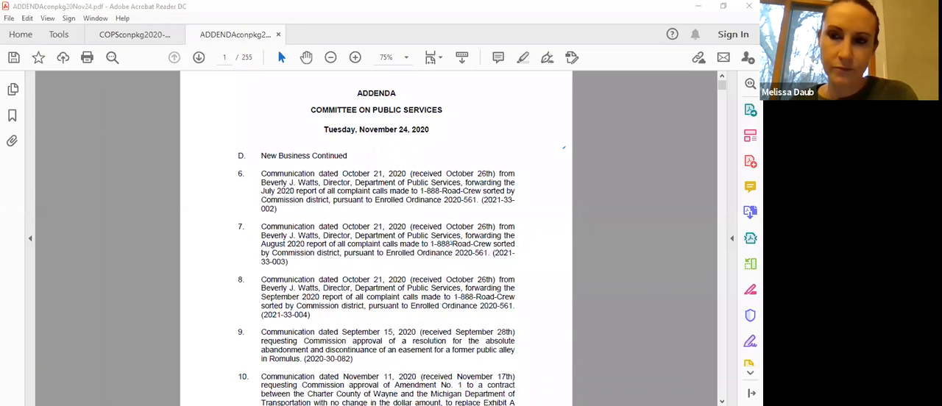
# Scroll down the addendum to show communication items 6 through 10.
pyautogui.scroll(-3)
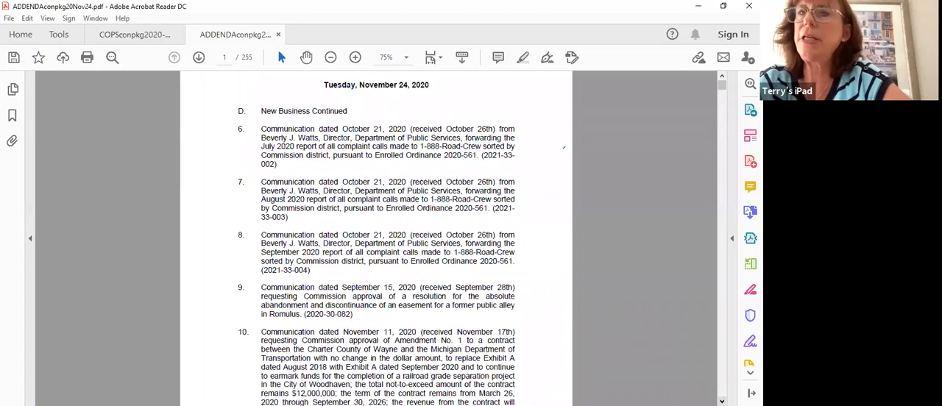
pyautogui.scroll(-3)
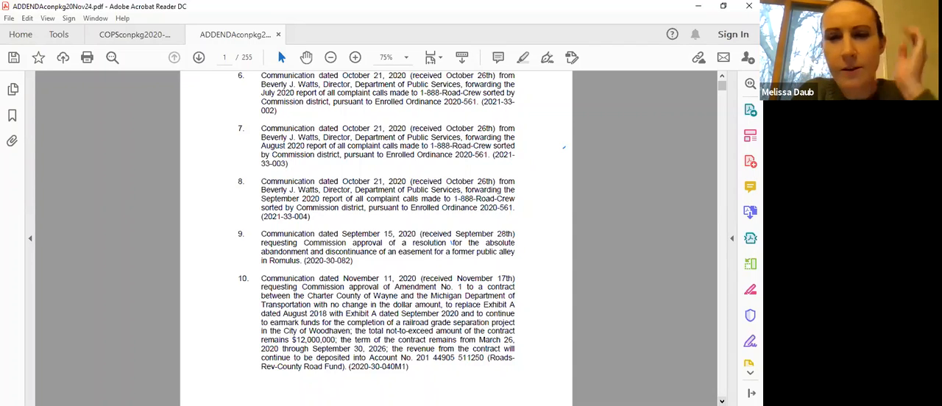
pyautogui.moveTo(684, 385)
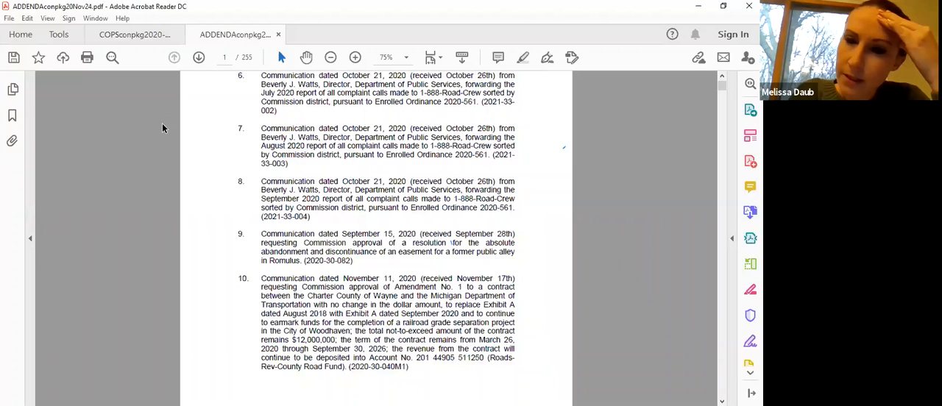
pyautogui.moveTo(394, 93)
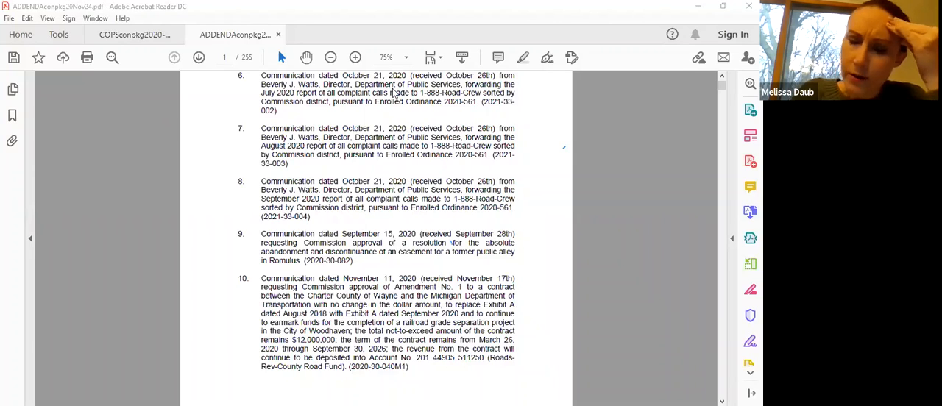
pyautogui.moveTo(535, 195)
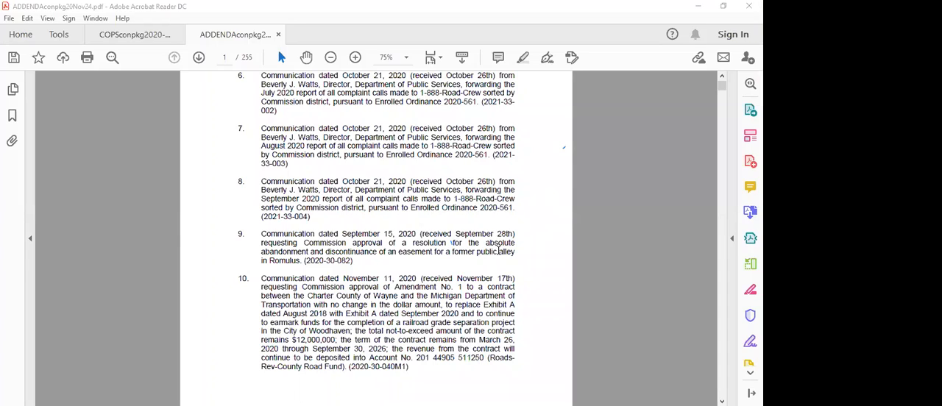
pyautogui.scroll(-3)
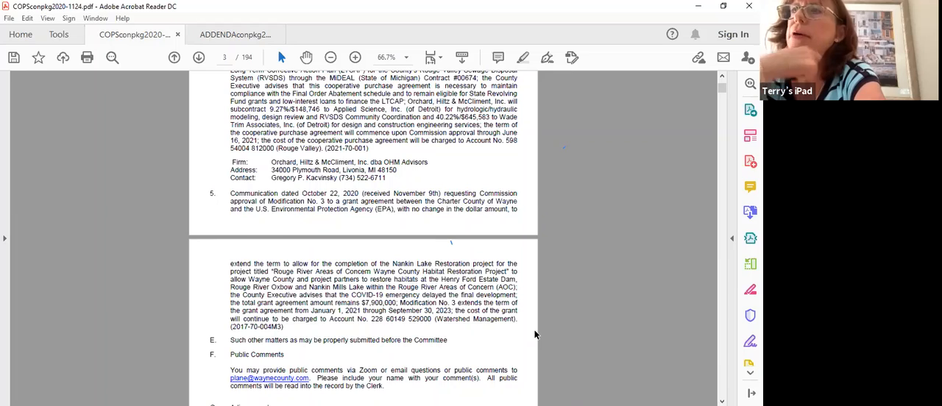
pyautogui.moveTo(549, 346)
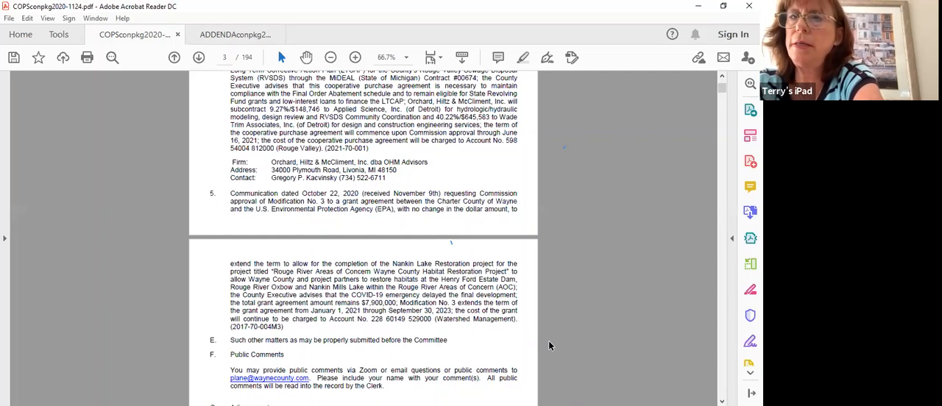
# Scroll page 3 of the agenda down to Public Comments and Adjournment.
pyautogui.scroll(-3)
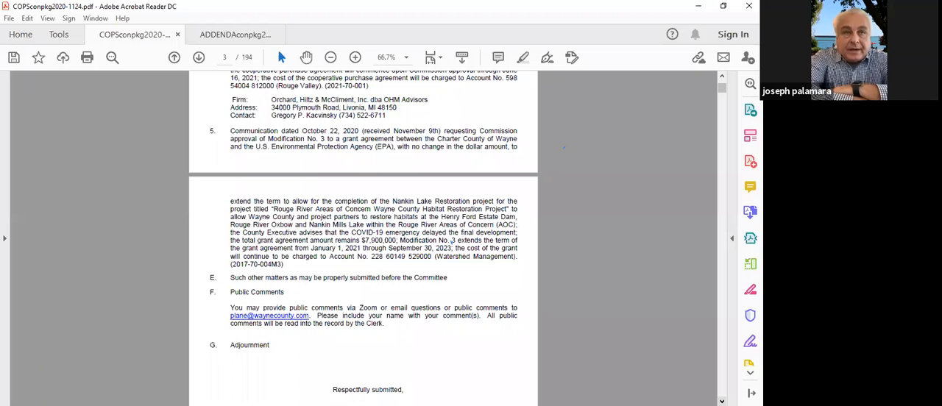
pyautogui.moveTo(679, 376)
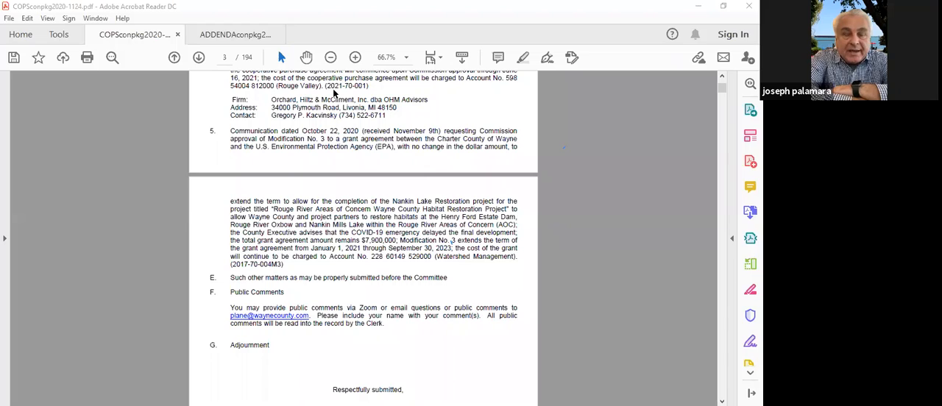
pyautogui.moveTo(545, 155)
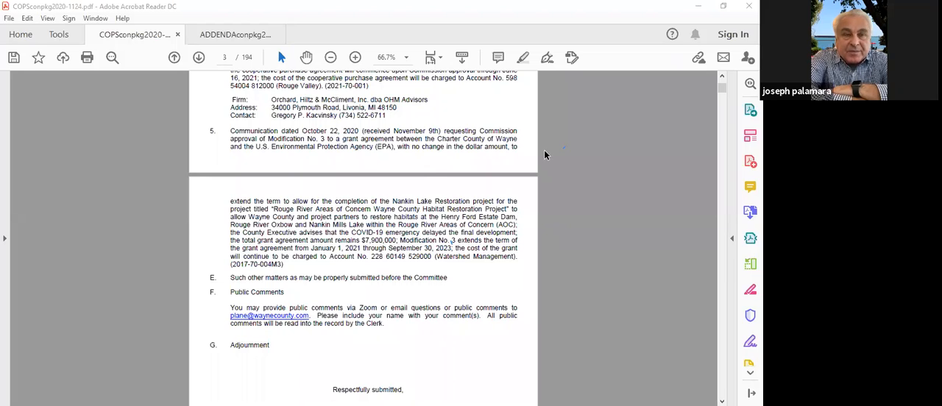
pyautogui.moveTo(554, 133)
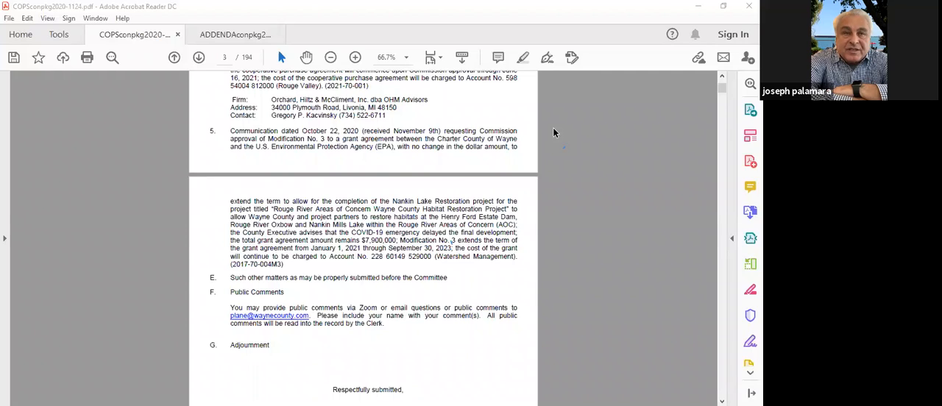
pyautogui.moveTo(457, 111)
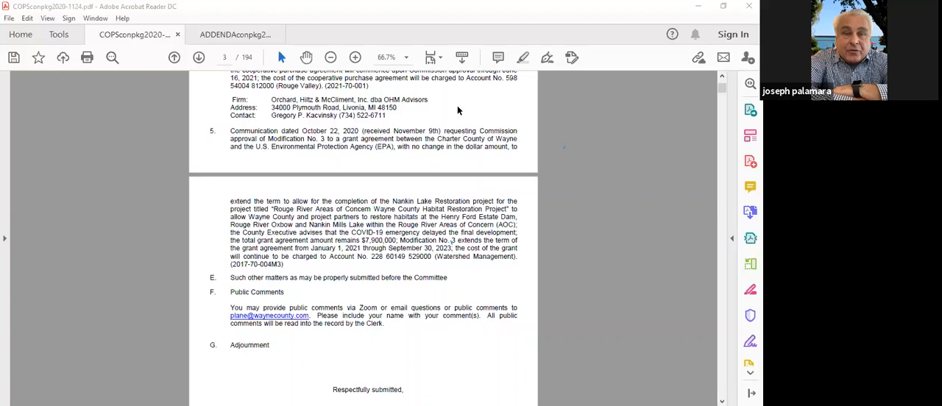
pyautogui.moveTo(471, 97)
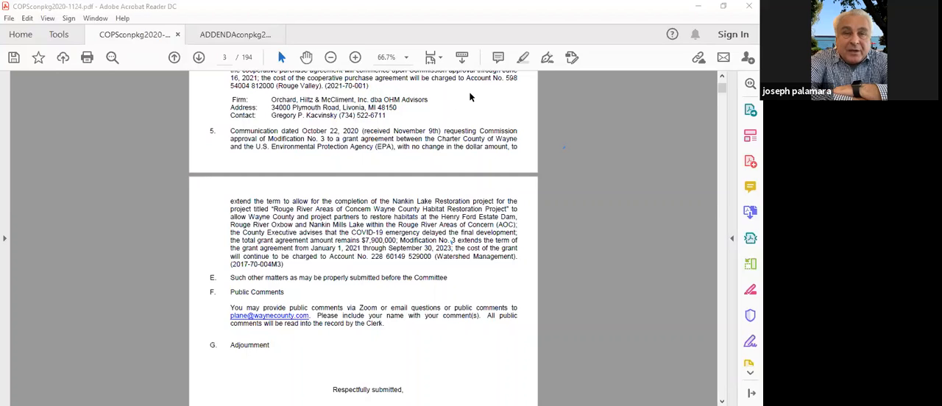
pyautogui.moveTo(563, 119)
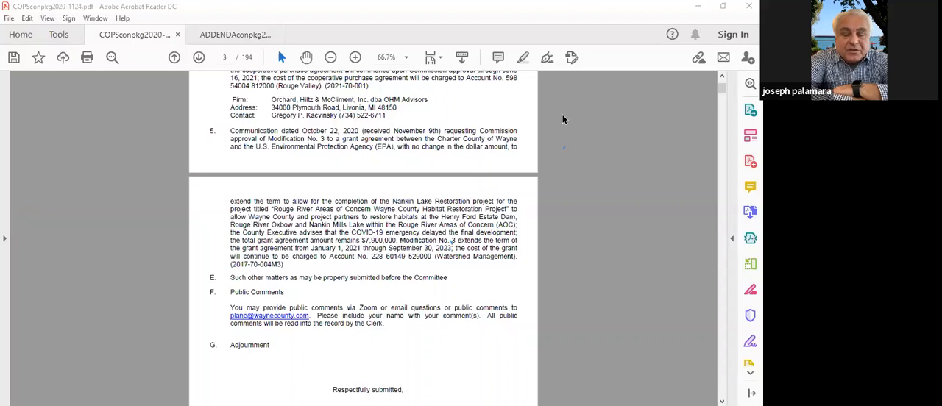
pyautogui.moveTo(576, 112)
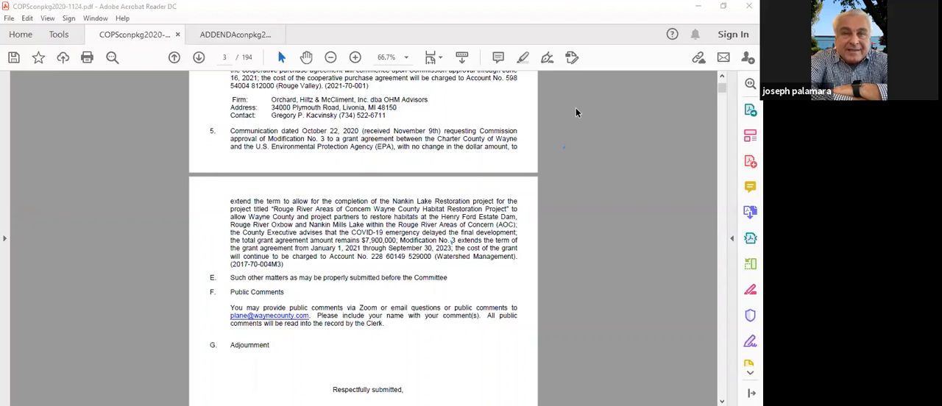
pyautogui.moveTo(607, 44)
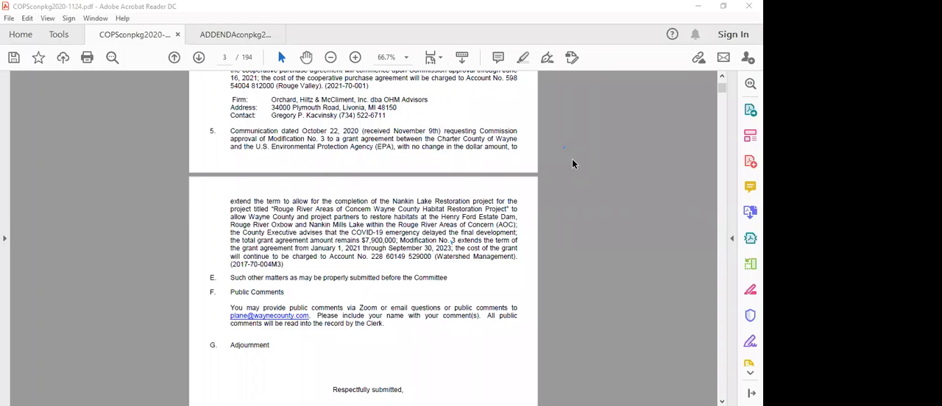
pyautogui.moveTo(544, 38)
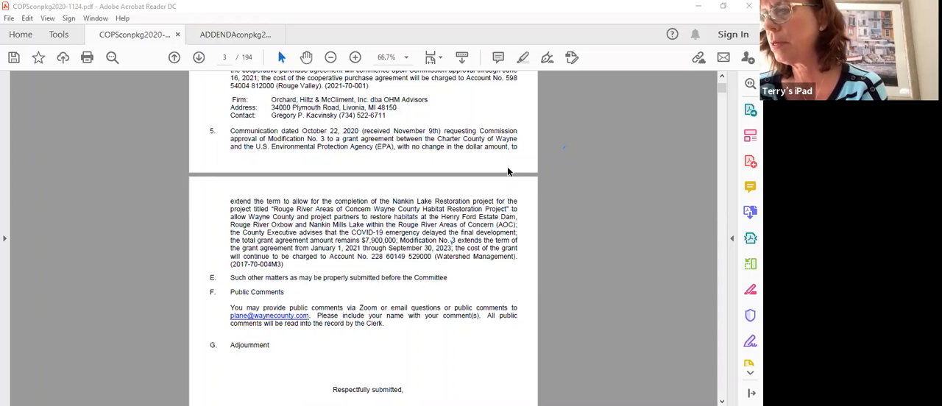
pyautogui.moveTo(540, 194)
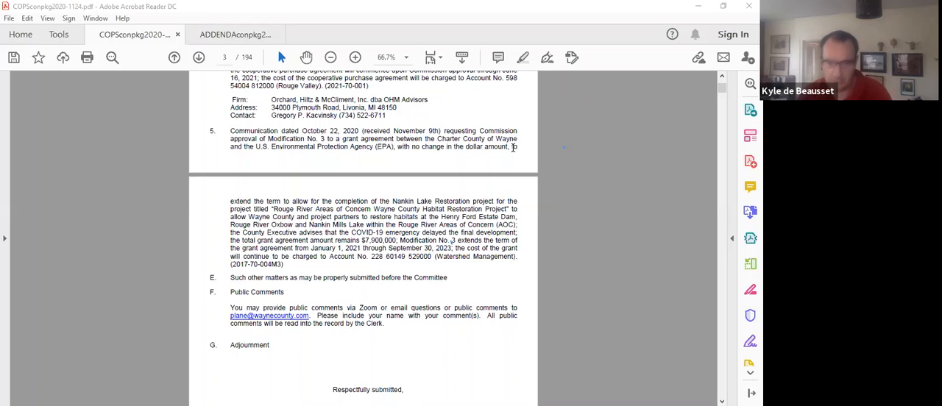
pyautogui.moveTo(556, 138)
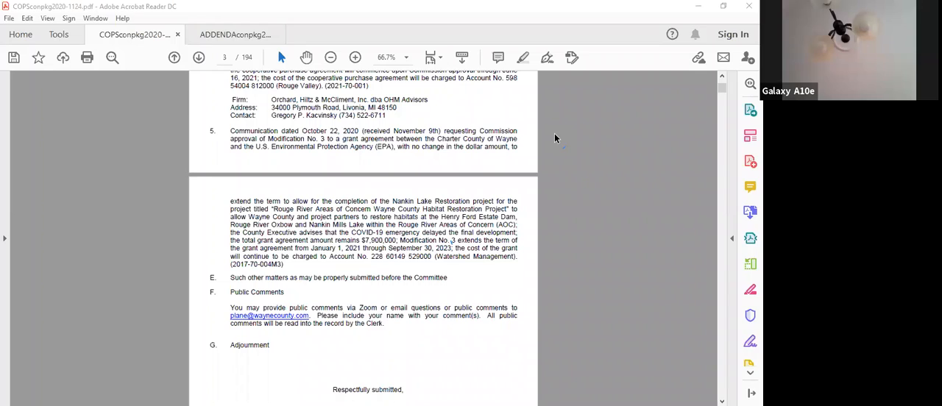
pyautogui.moveTo(484, 115)
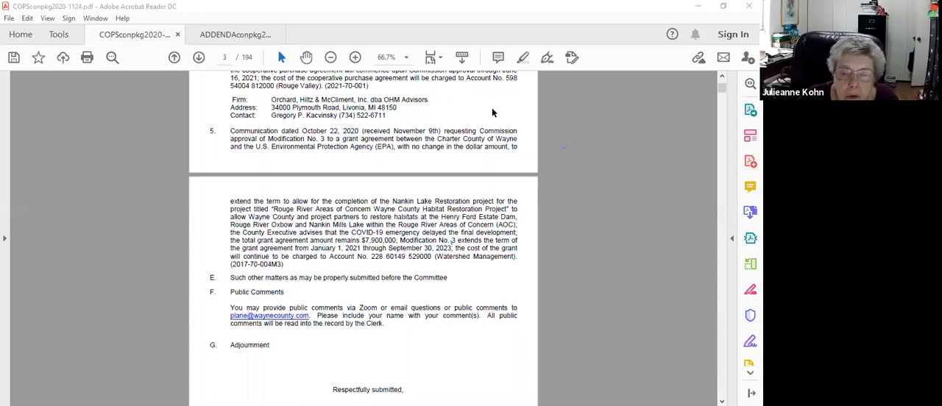
pyautogui.moveTo(454, 108)
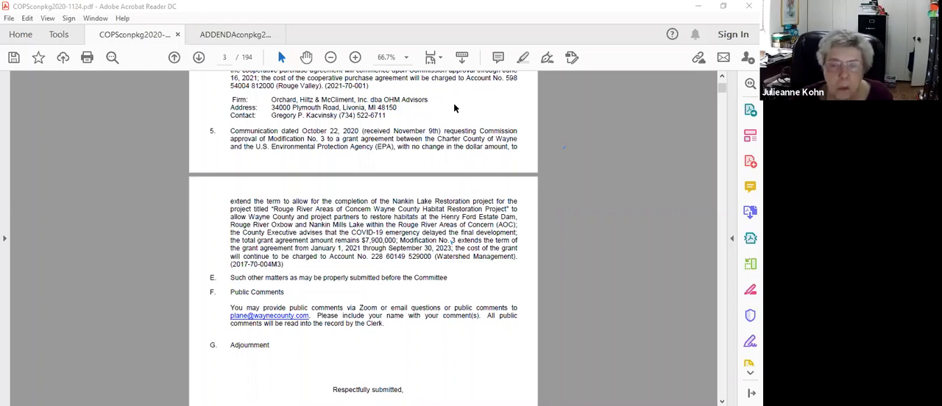
pyautogui.moveTo(195, 135)
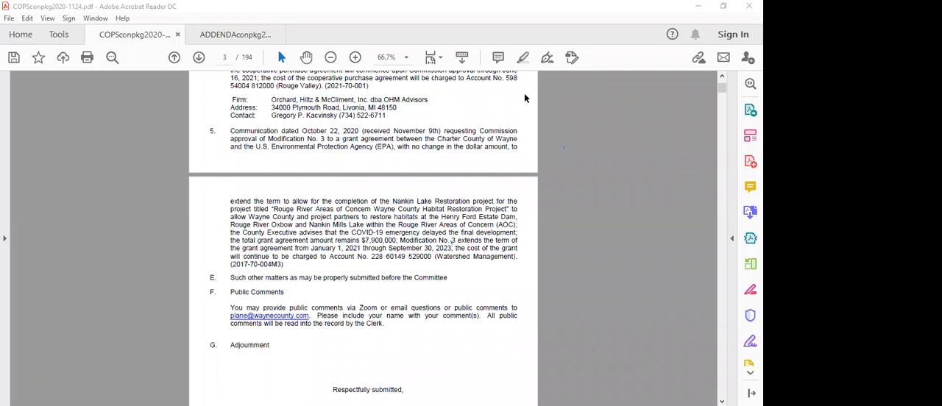
pyautogui.moveTo(554, 79)
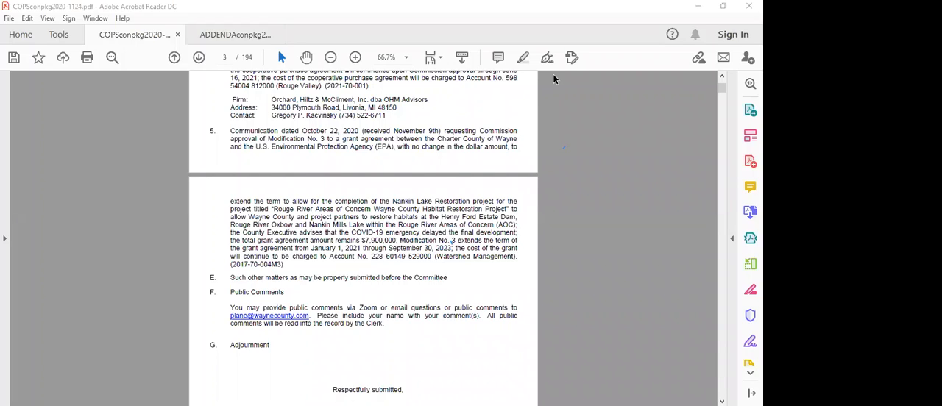
pyautogui.moveTo(601, 16)
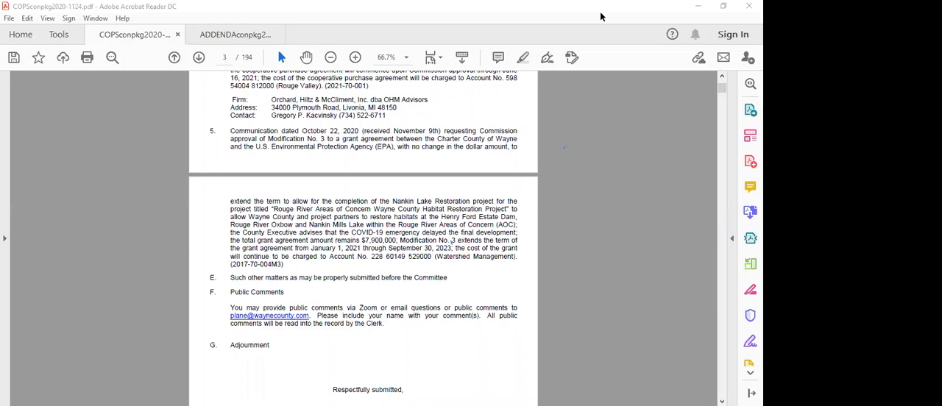
pyautogui.moveTo(370, 275)
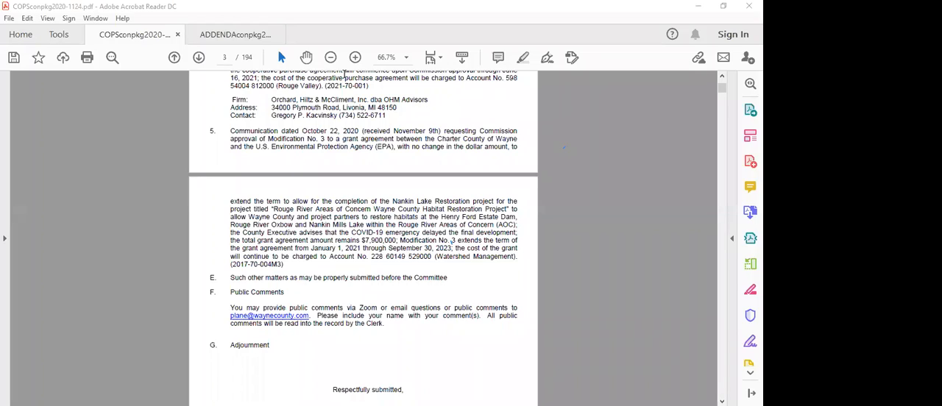
pyautogui.moveTo(487, 209)
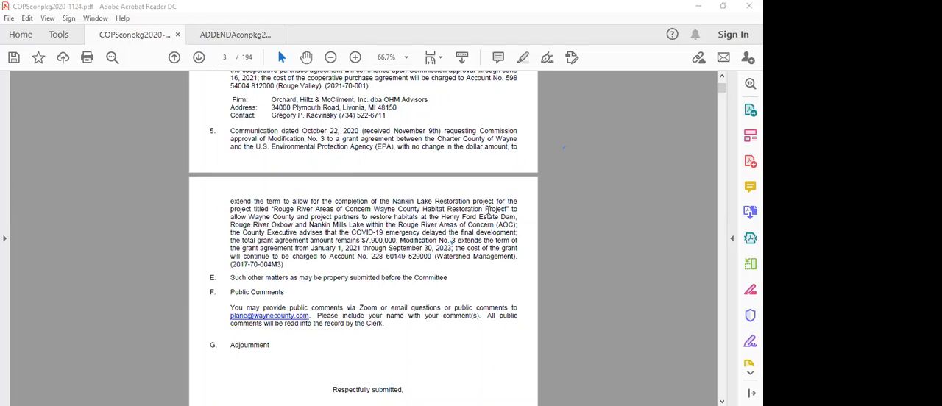
pyautogui.moveTo(557, 146)
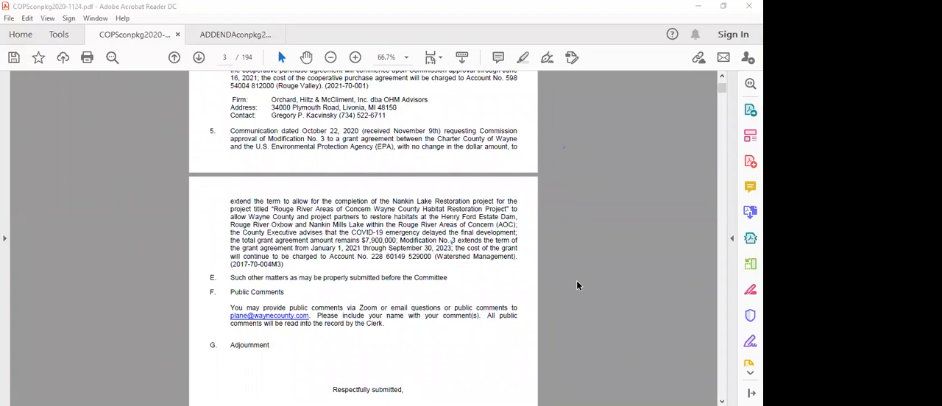
pyautogui.moveTo(417, 95)
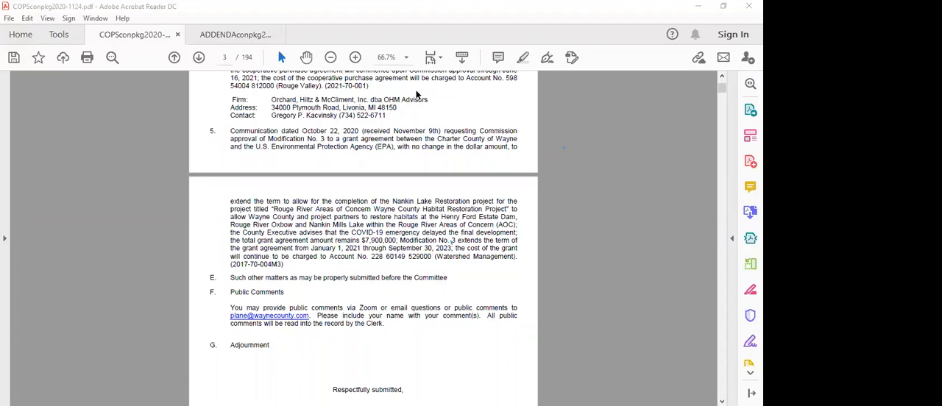
pyautogui.moveTo(512, 106)
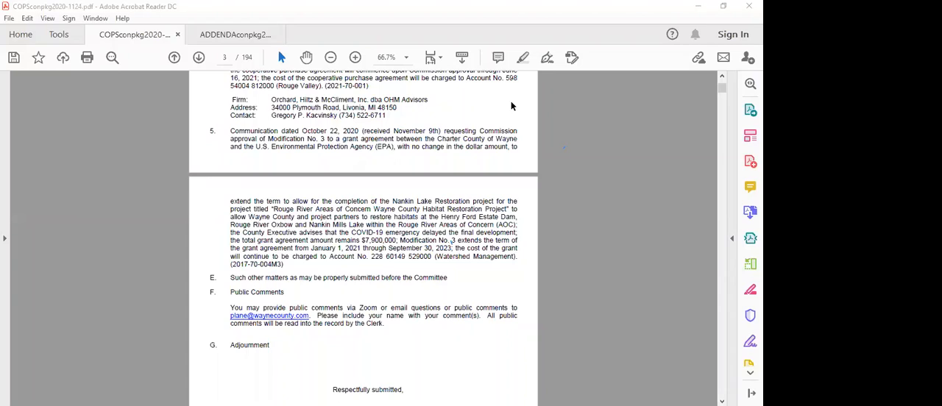
pyautogui.moveTo(556, 107)
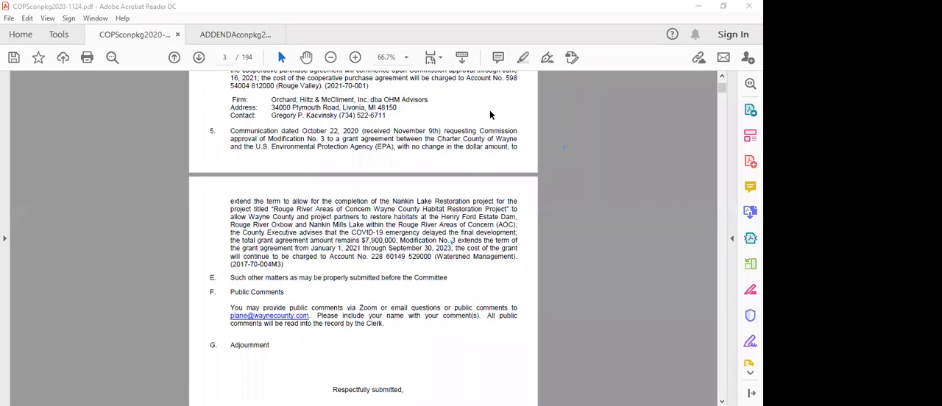
pyautogui.moveTo(545, 114)
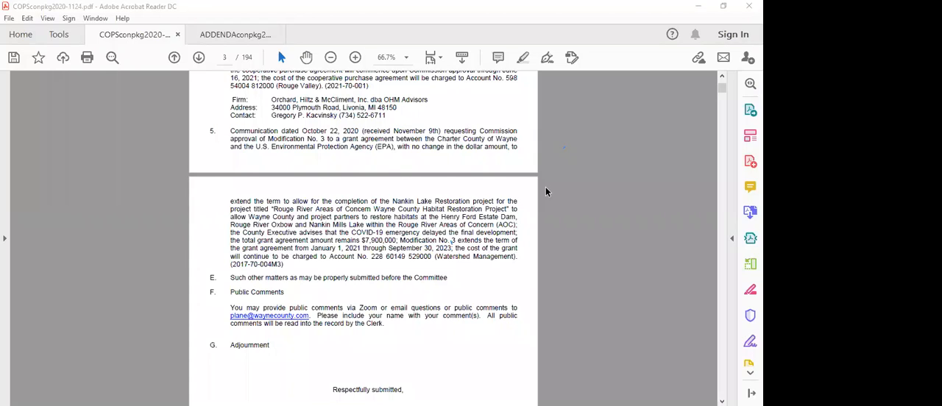
pyautogui.moveTo(551, 195)
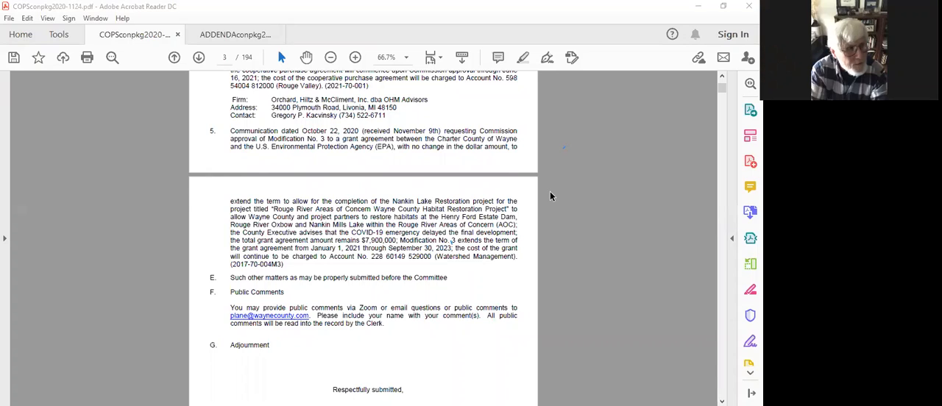
pyautogui.moveTo(312, 116)
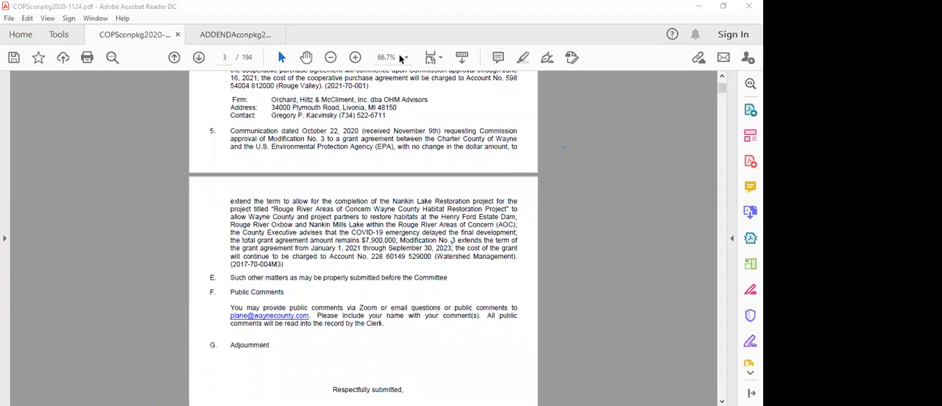
pyautogui.moveTo(505, 168)
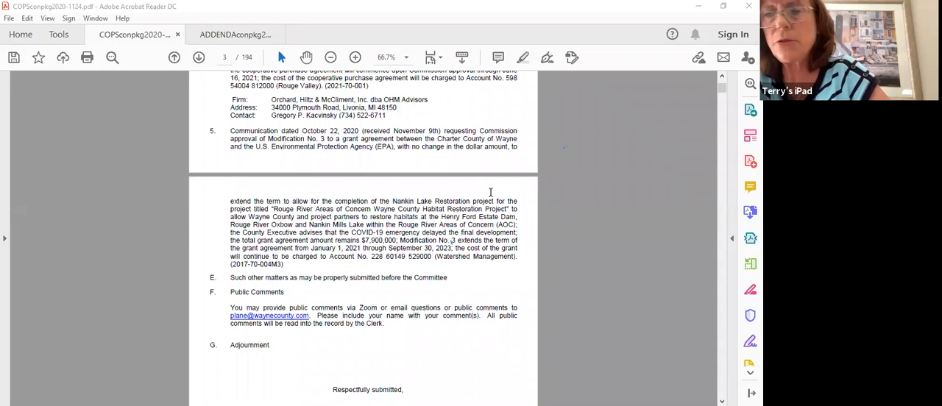
pyautogui.moveTo(550, 123)
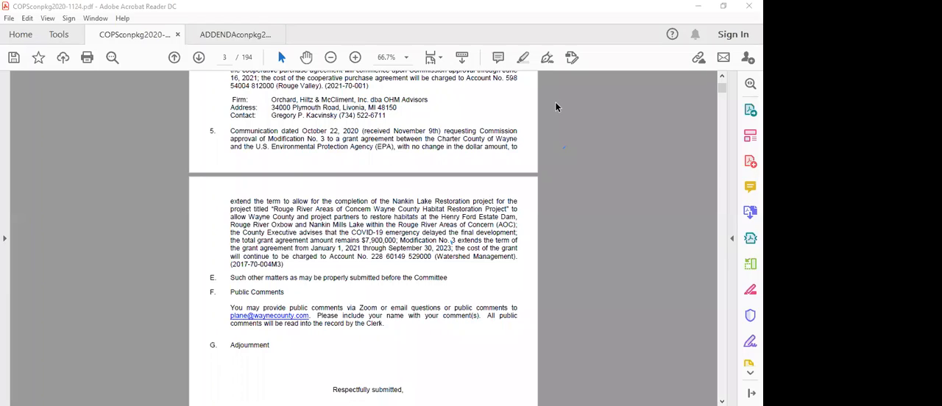
pyautogui.moveTo(580, 73)
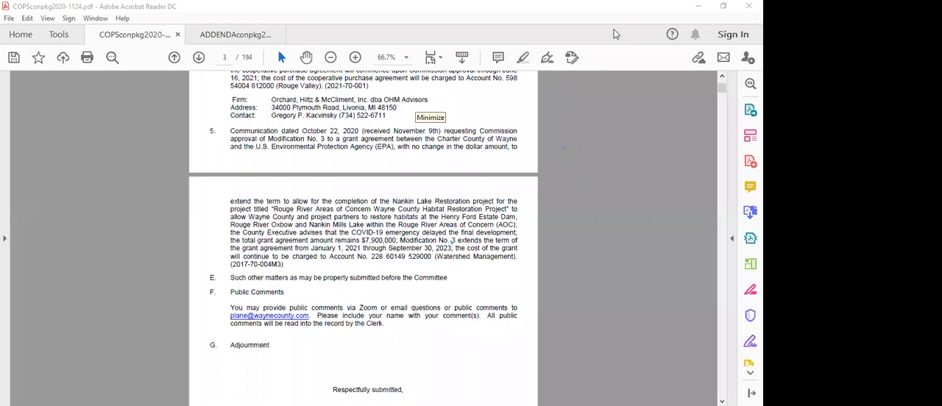
pyautogui.moveTo(560, 123)
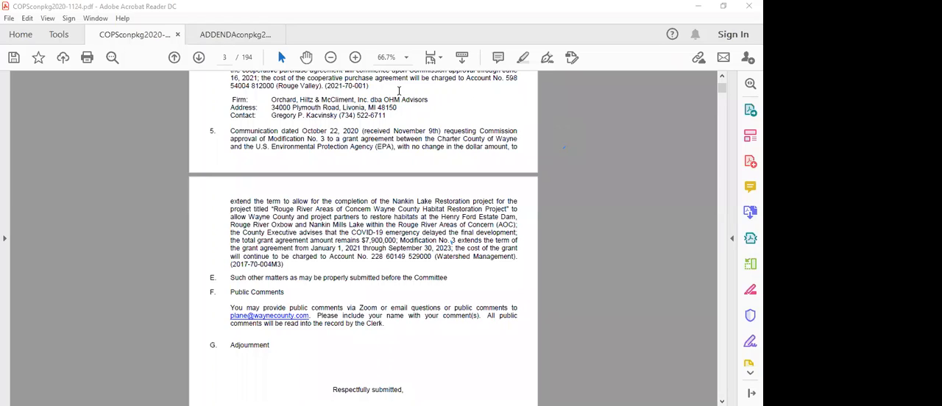
pyautogui.moveTo(552, 125)
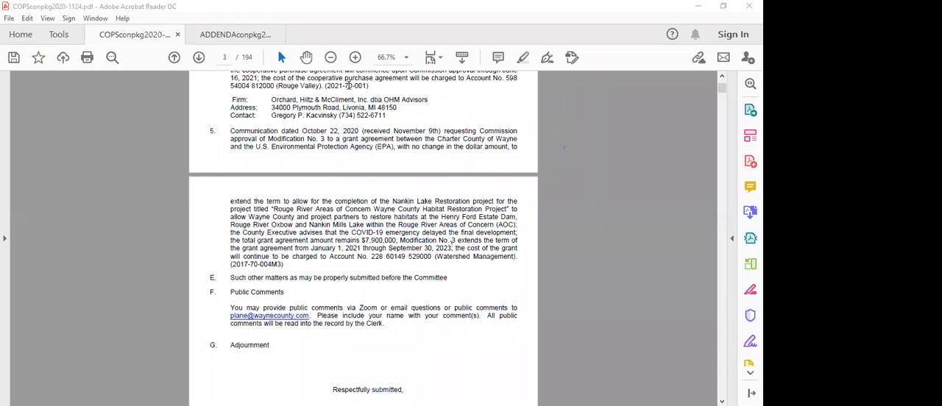
pyautogui.moveTo(545, 138)
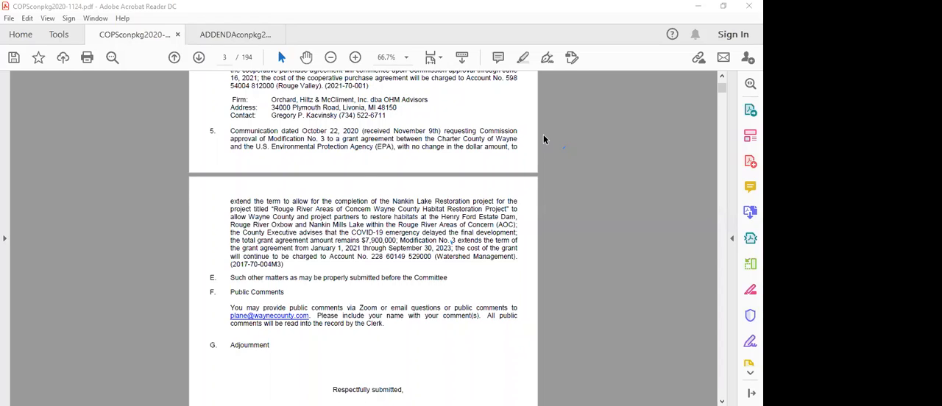
pyautogui.moveTo(412, 74)
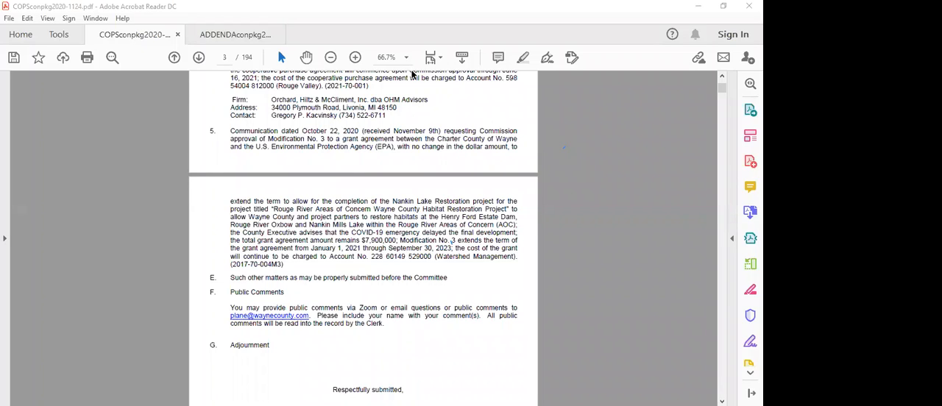
pyautogui.moveTo(610, 42)
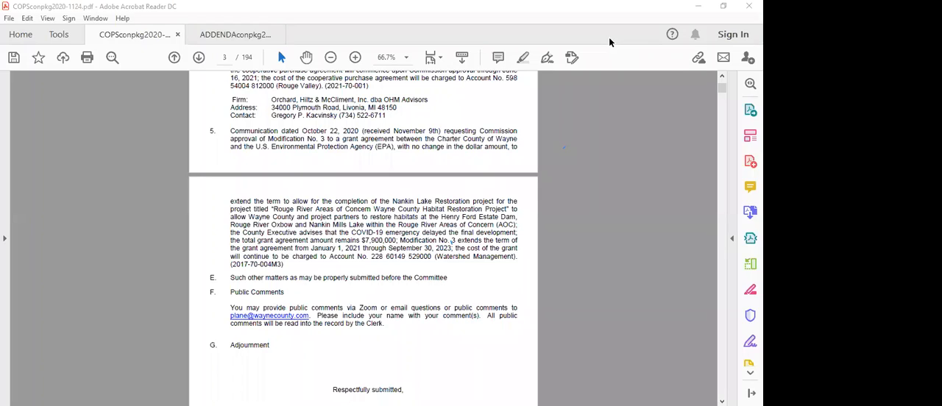
pyautogui.moveTo(602, 71)
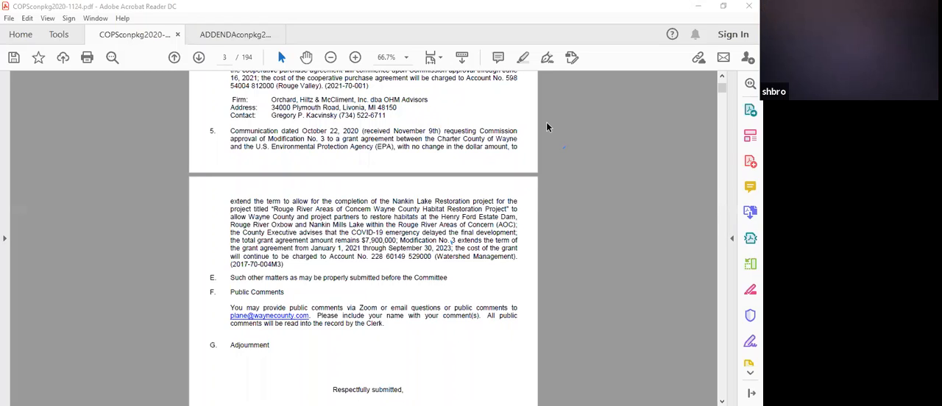
pyautogui.moveTo(570, 137)
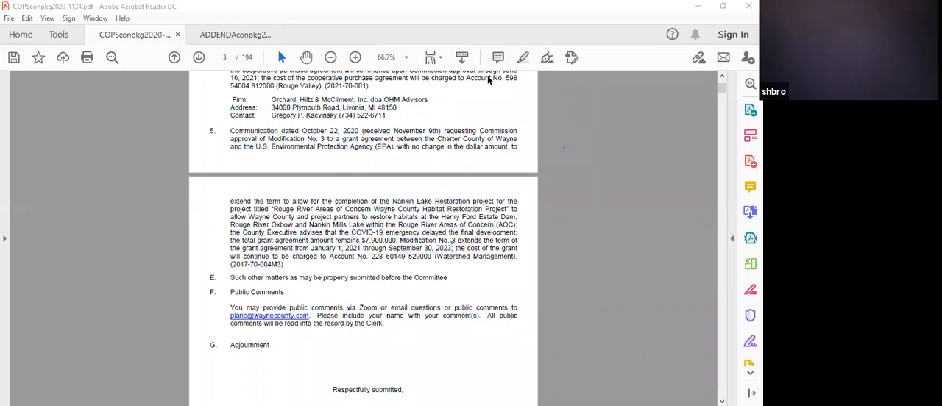
pyautogui.moveTo(350, 22)
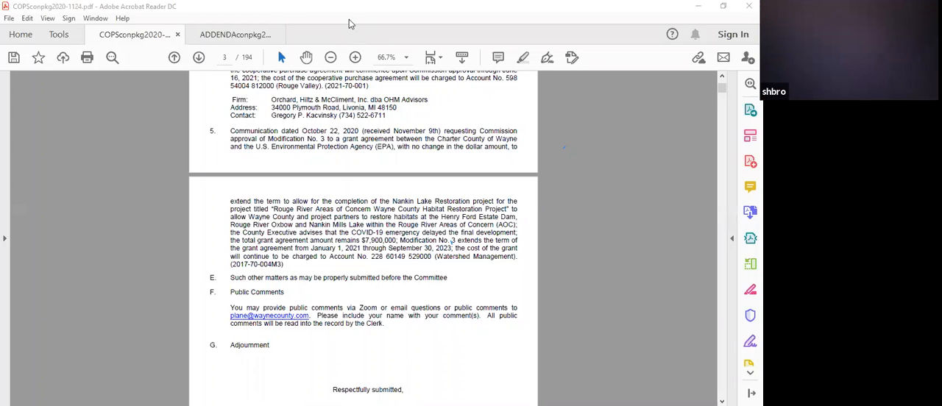
pyautogui.moveTo(347, 18)
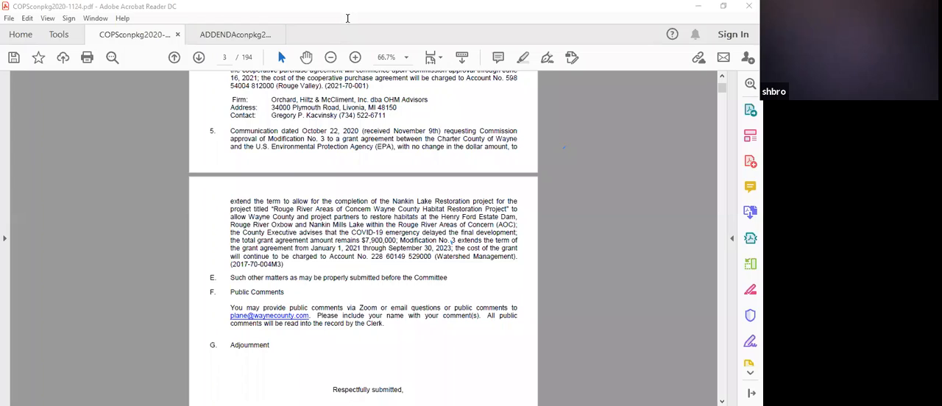
pyautogui.moveTo(544, 127)
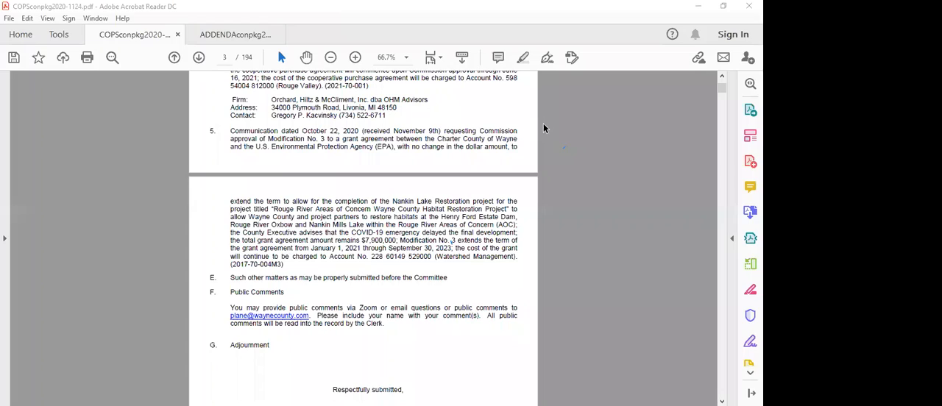
pyautogui.moveTo(572, 128)
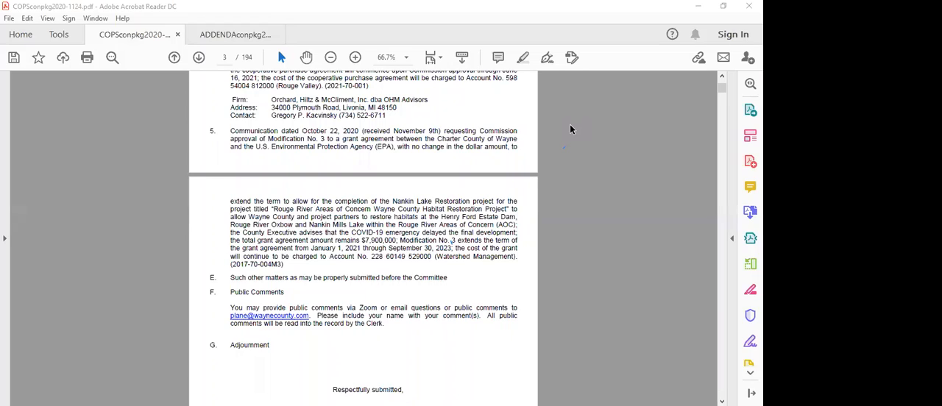
pyautogui.moveTo(539, 114)
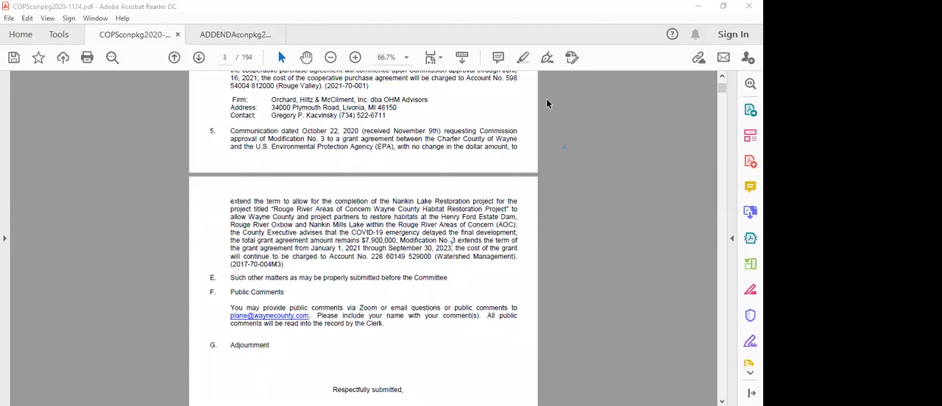
pyautogui.moveTo(578, 103)
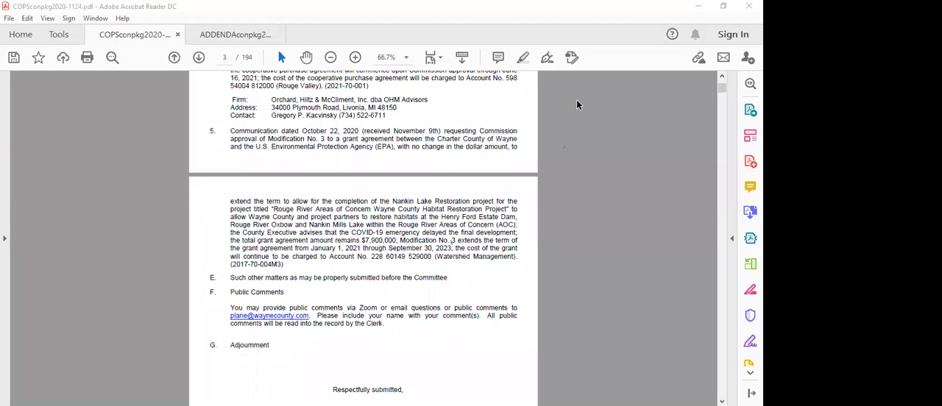